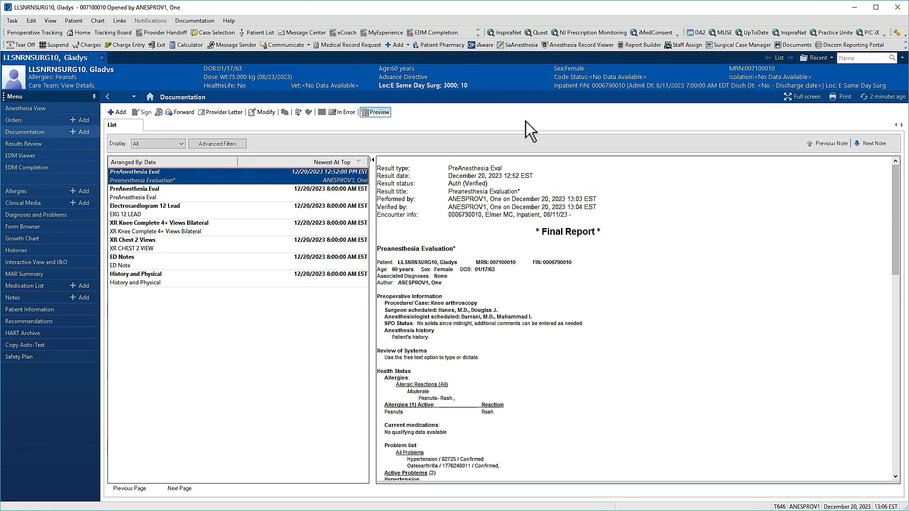
pyautogui.moveTo(277, 185)
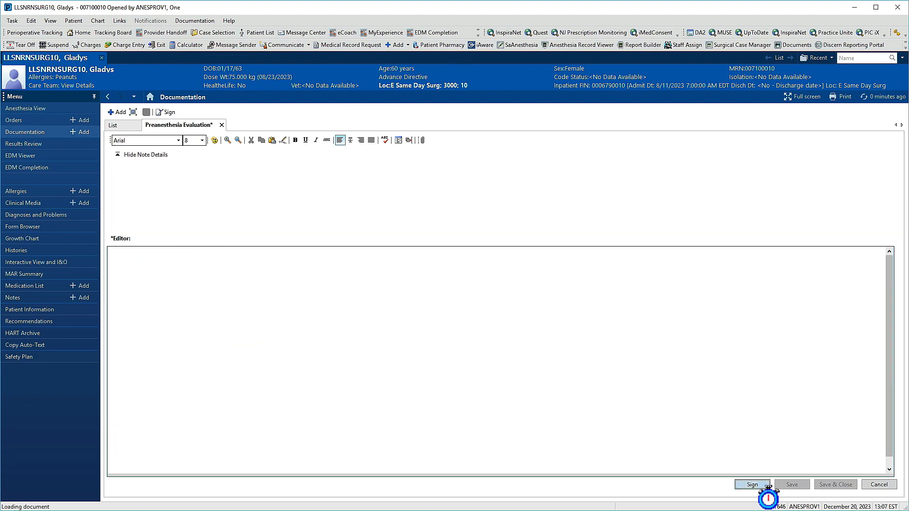
# Sign the Preanesthesia Evaluation addendum, then mark the note In Error with comment 'Wrong patient'.
pyautogui.click(752, 484)
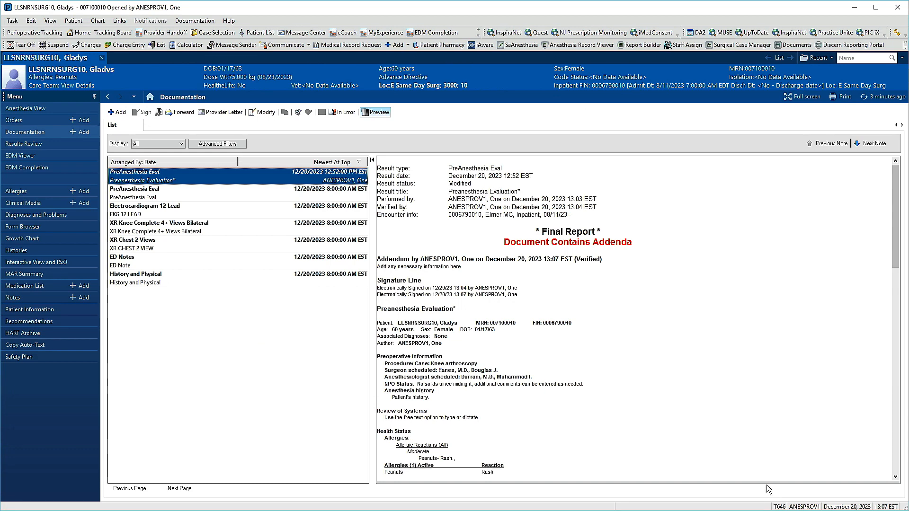
pyautogui.moveTo(515, 322)
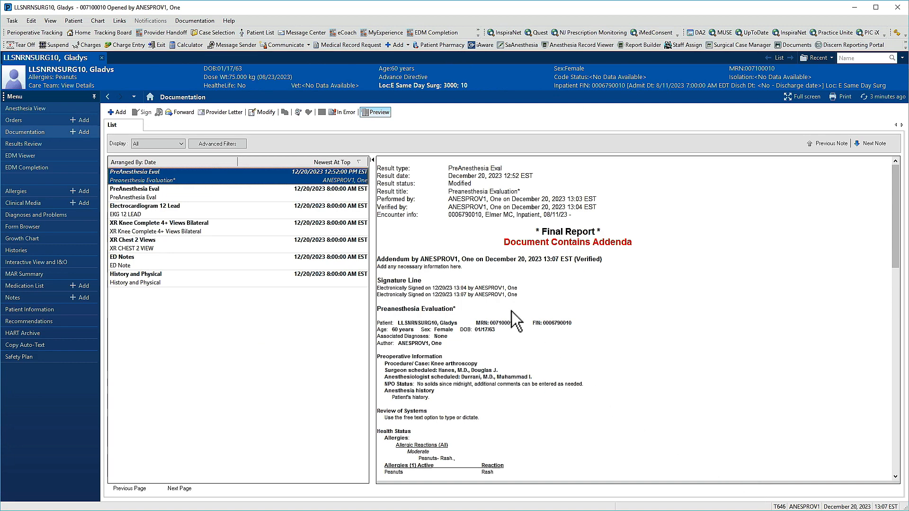
pyautogui.click(342, 111)
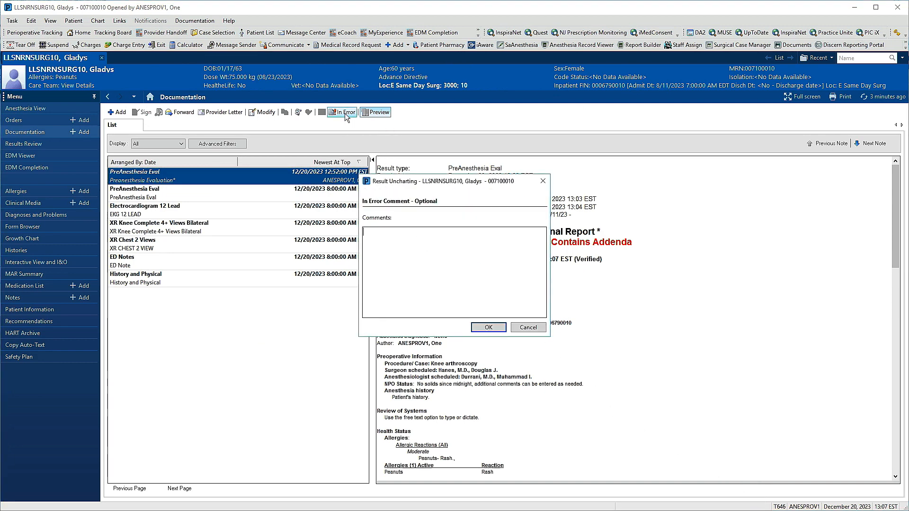
pyautogui.write('Wrong patient')
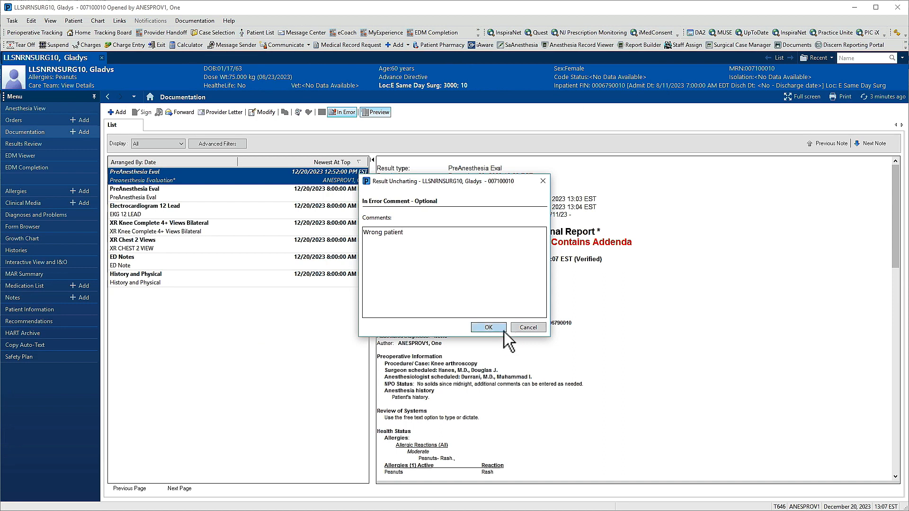
pyautogui.click(488, 328)
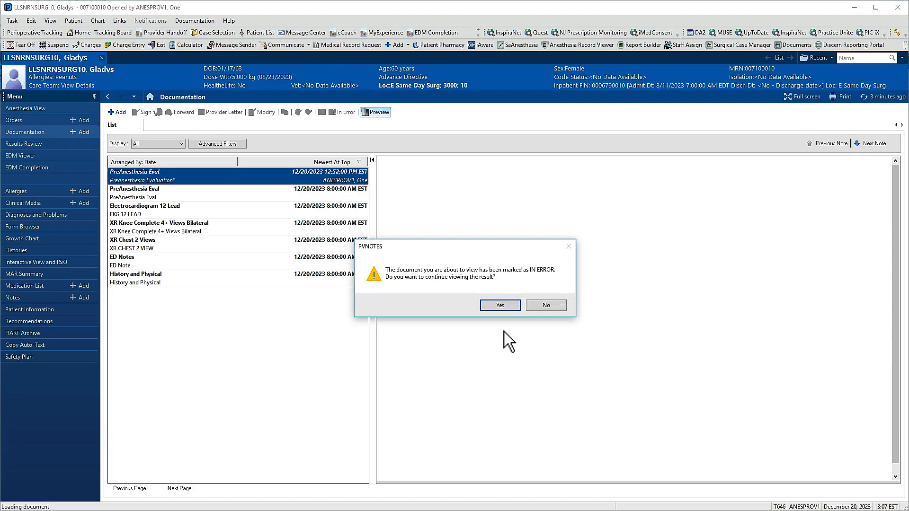
pyautogui.click(499, 305)
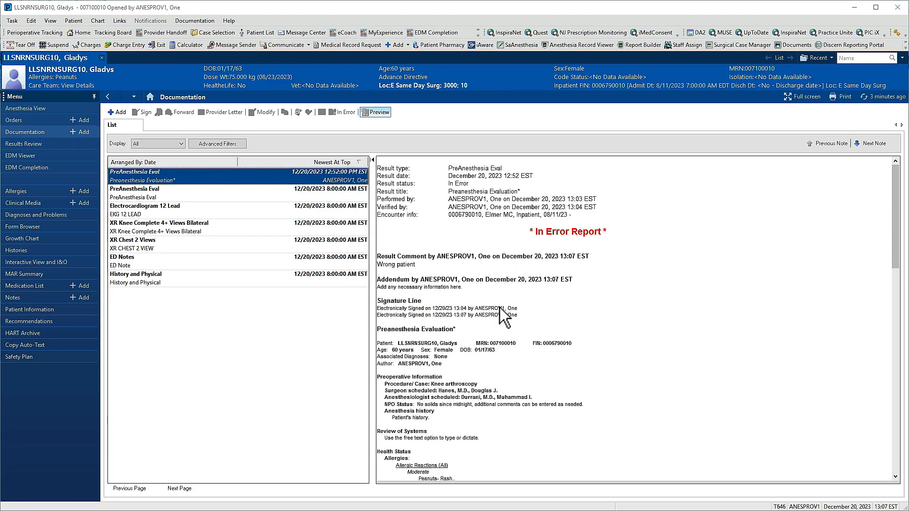